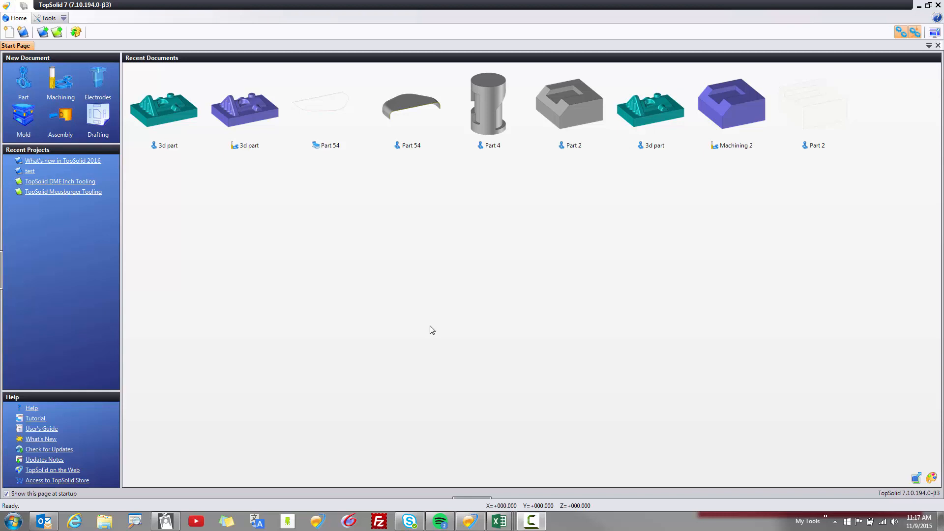
Open the '3d part' document from the Start Page recent documents.
click(163, 107)
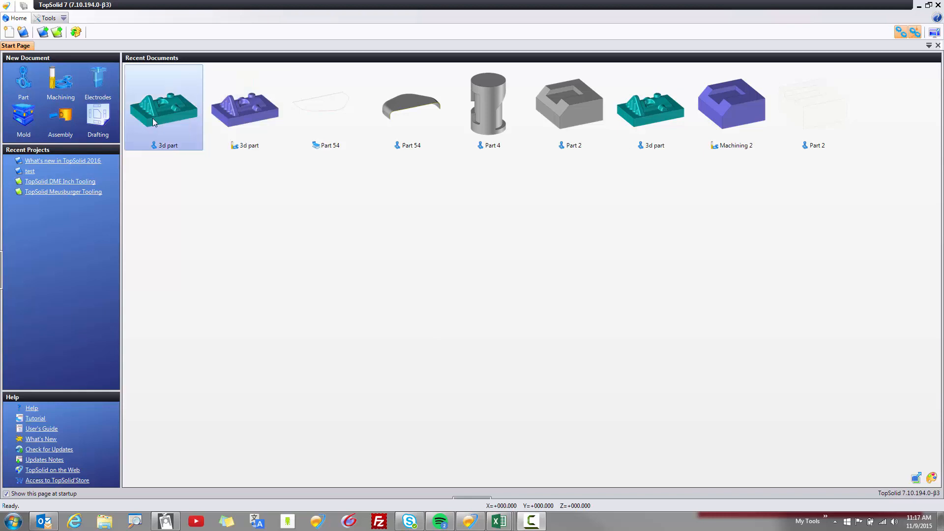
double_click(163, 107)
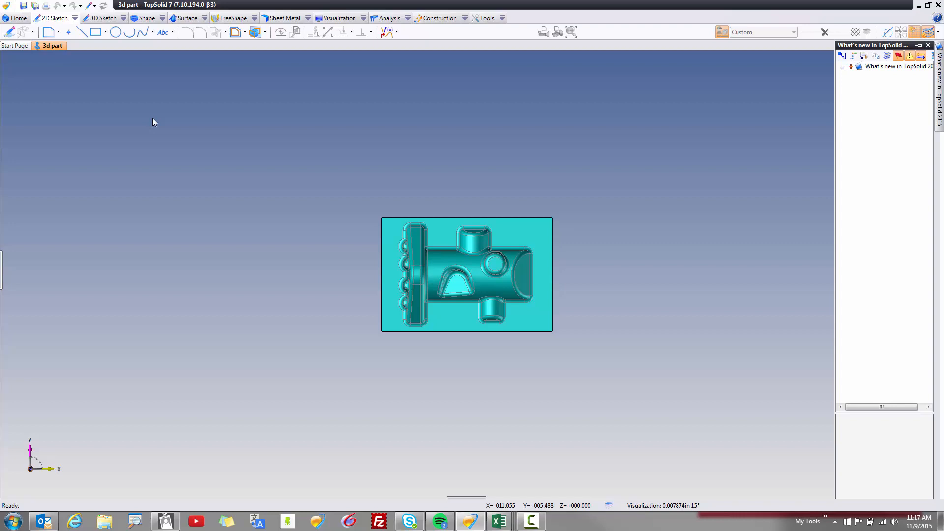
mouse_move(253, 115)
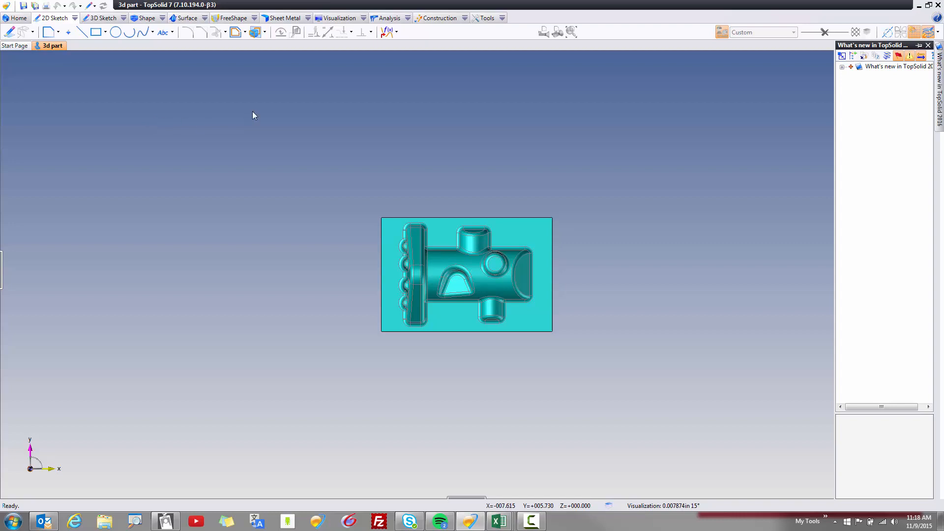
mouse_move(485, 57)
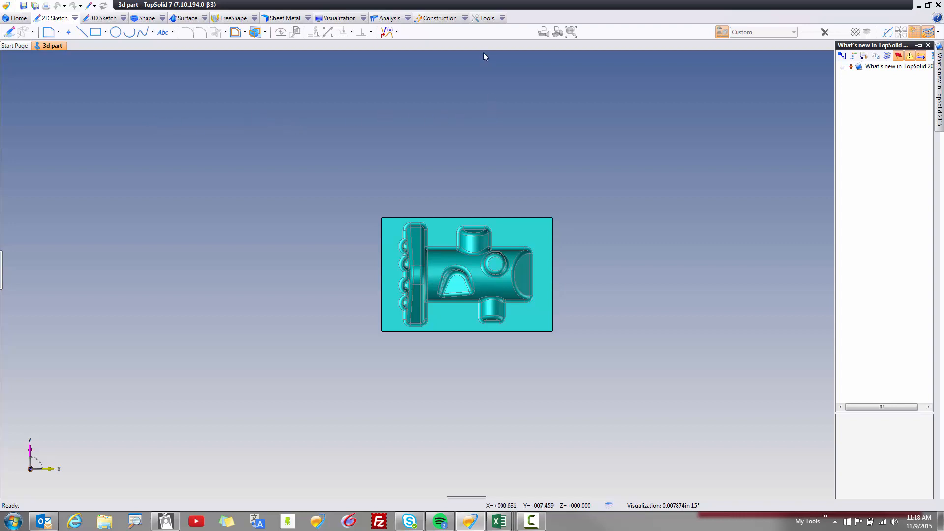
Show the full Tools command list, then the Analysis command list for the part.
click(485, 18)
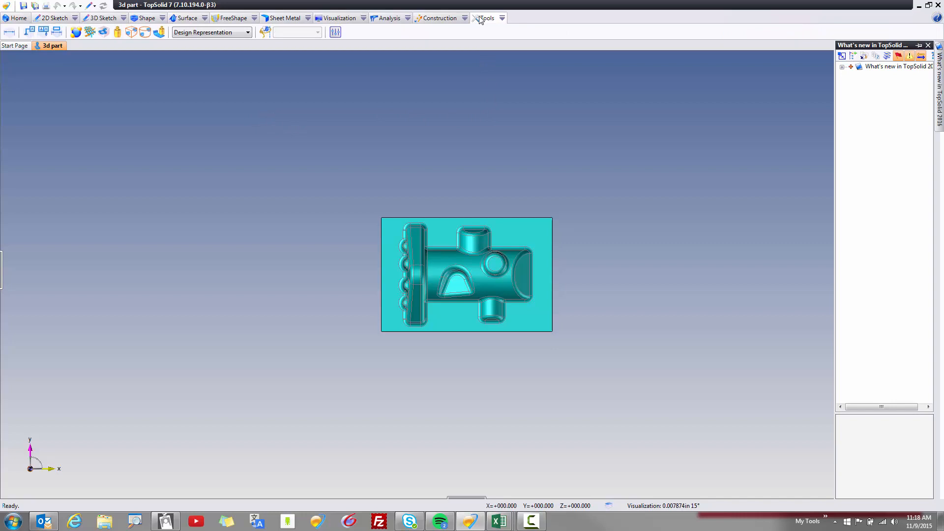
click(502, 18)
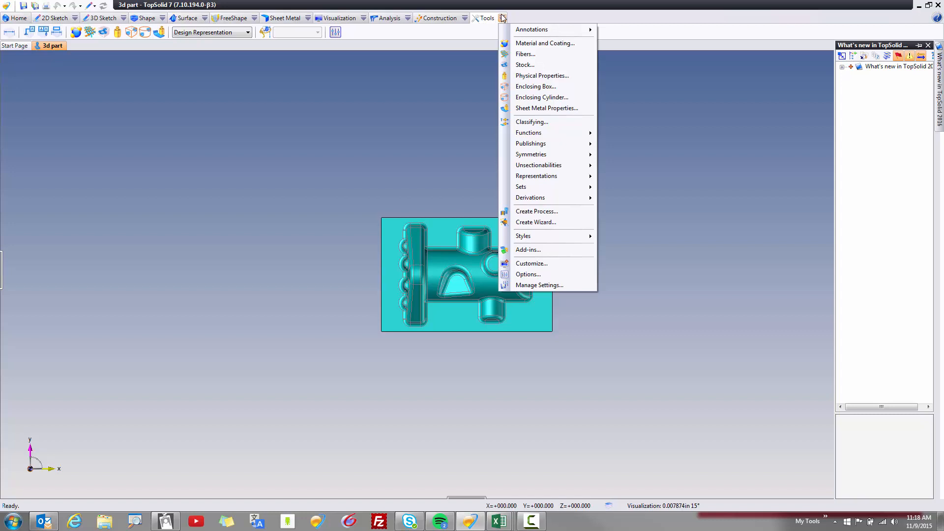
mouse_move(488, 19)
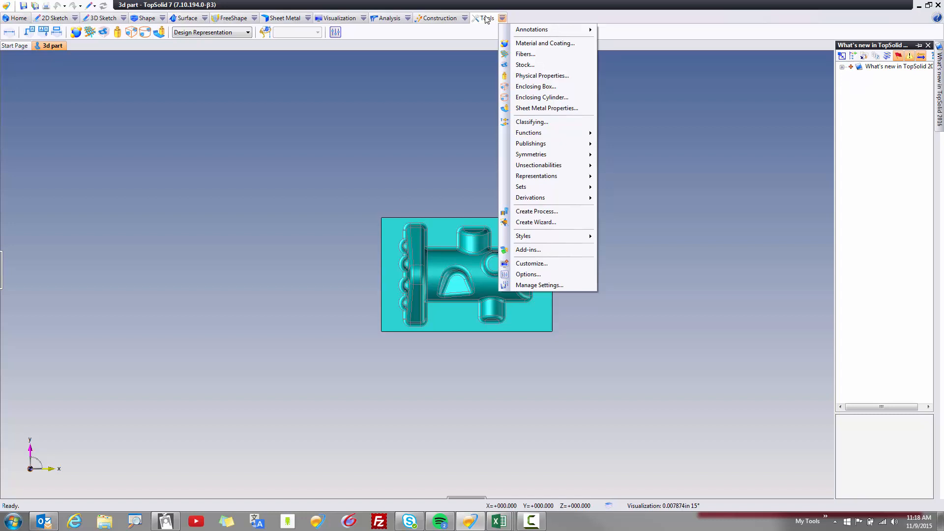
mouse_move(458, 30)
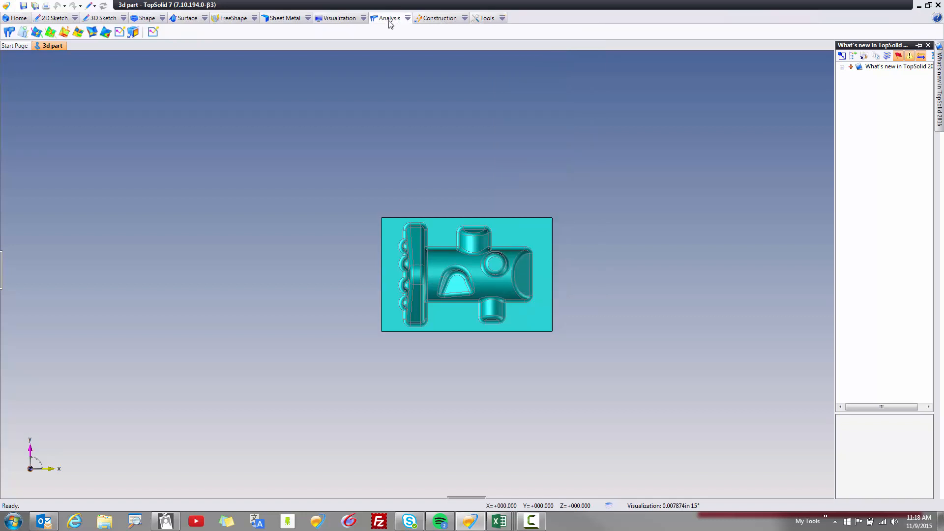
click(409, 18)
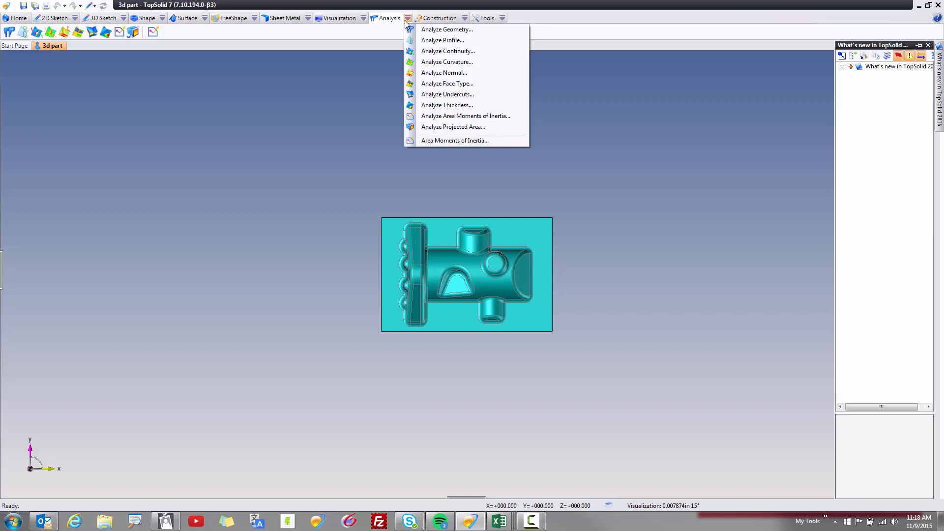
mouse_move(447, 61)
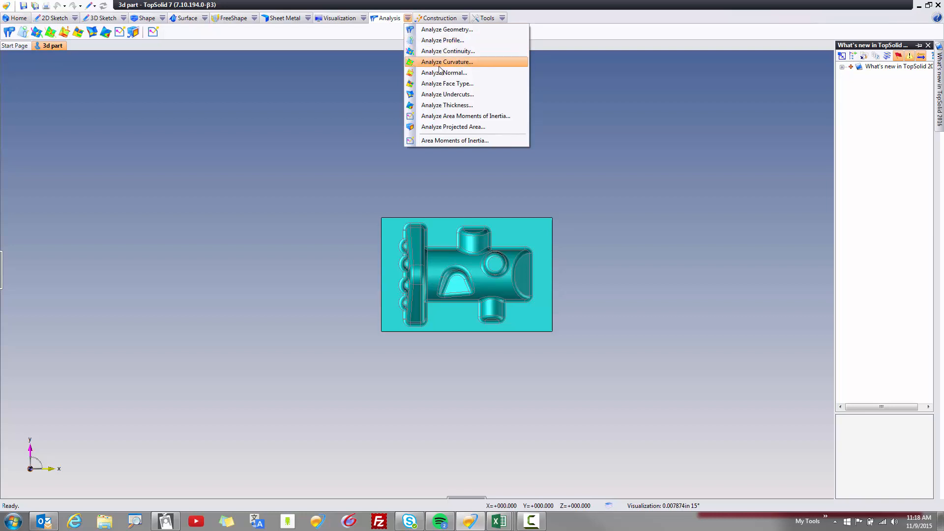
Run Analyze Face Type on the part to colour-code planes, cylinders, tori and cones, then leave it.
click(446, 83)
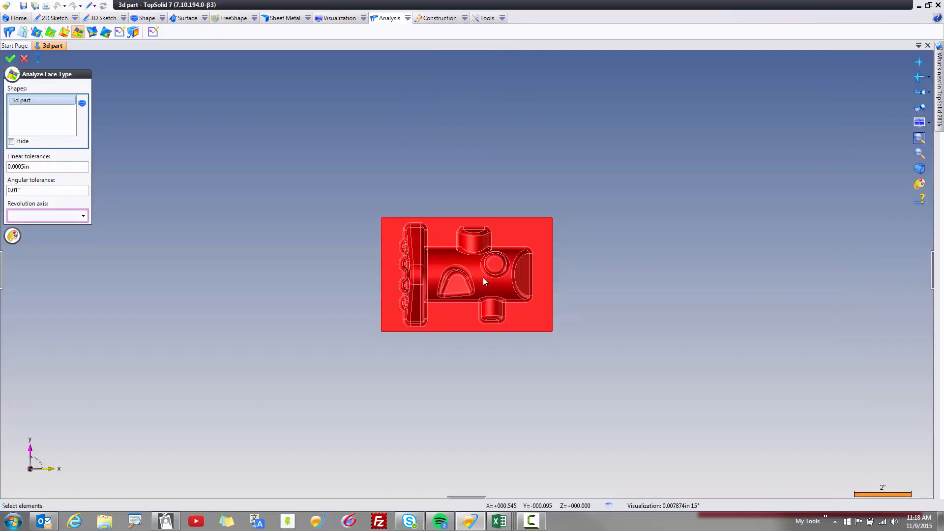
click(10, 59)
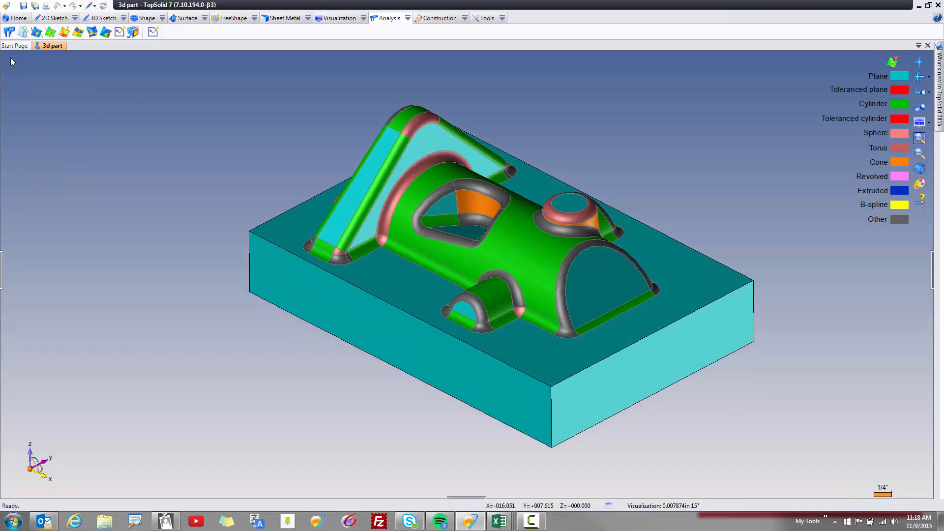
click(920, 62)
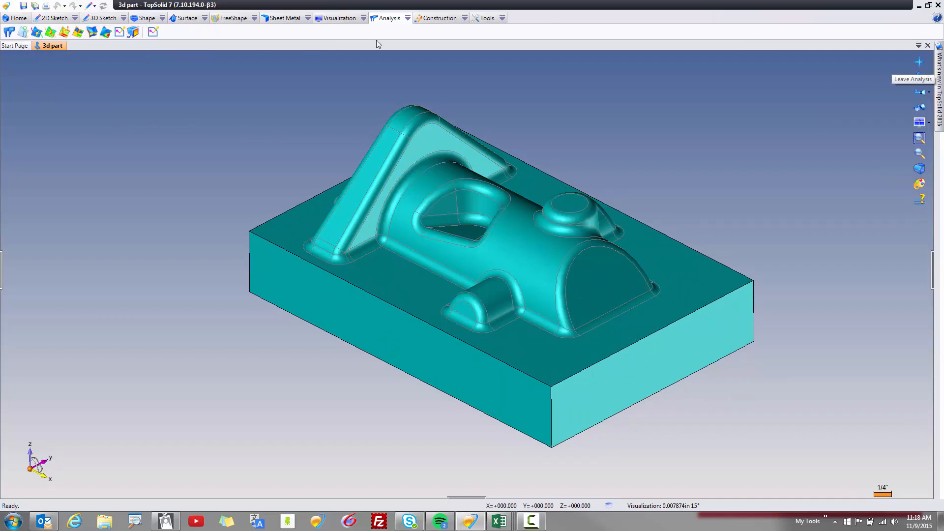
Show the Construction commands such as Midplane and Repetition.
click(440, 18)
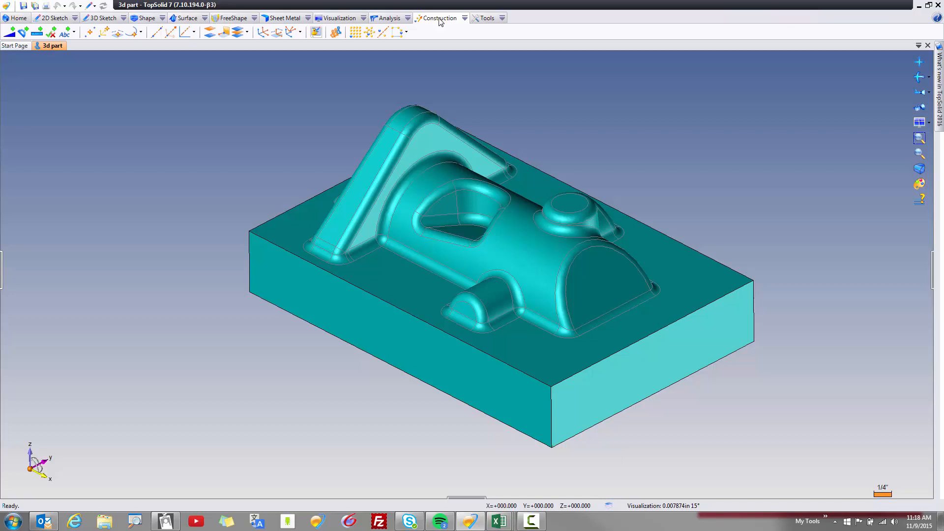
mouse_move(237, 32)
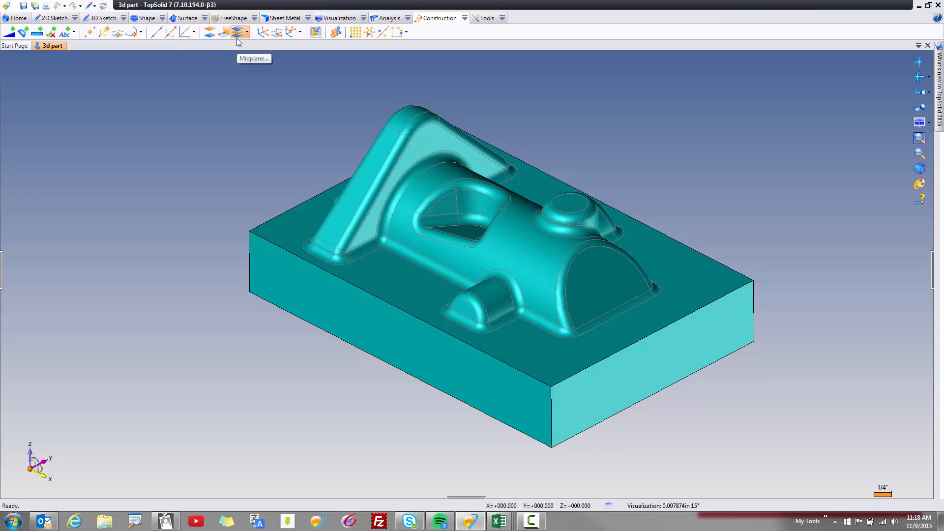
mouse_move(316, 32)
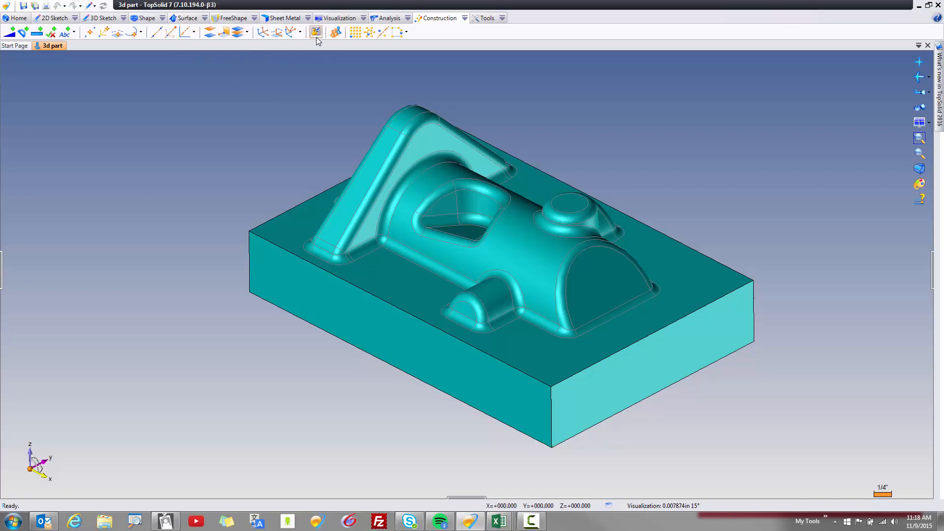
mouse_move(335, 33)
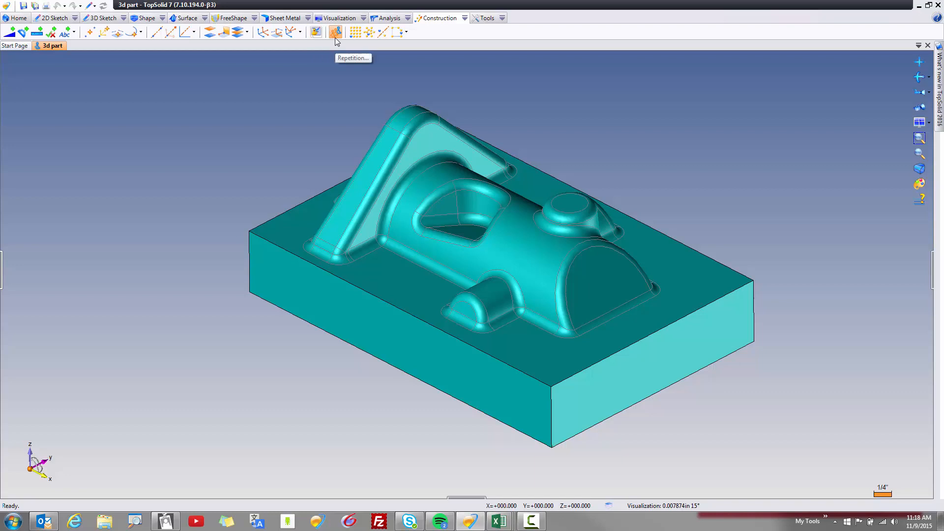
mouse_move(362, 45)
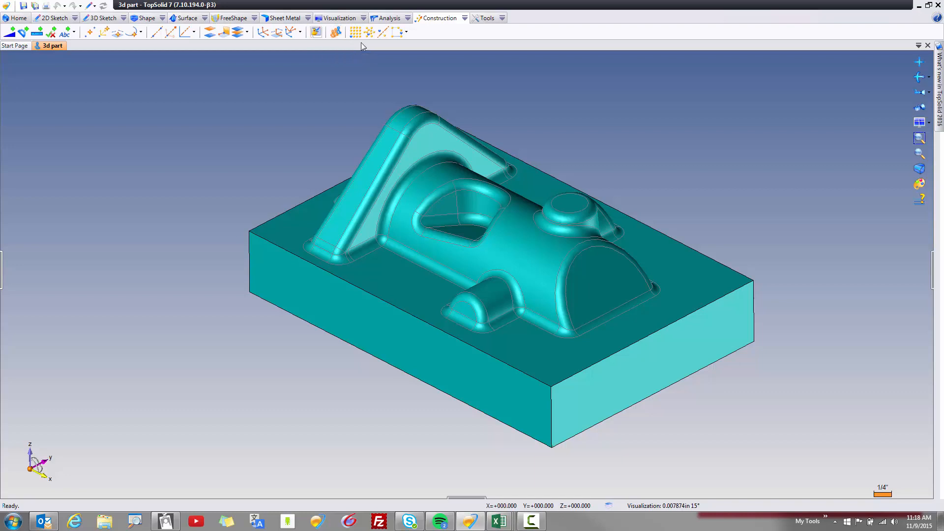